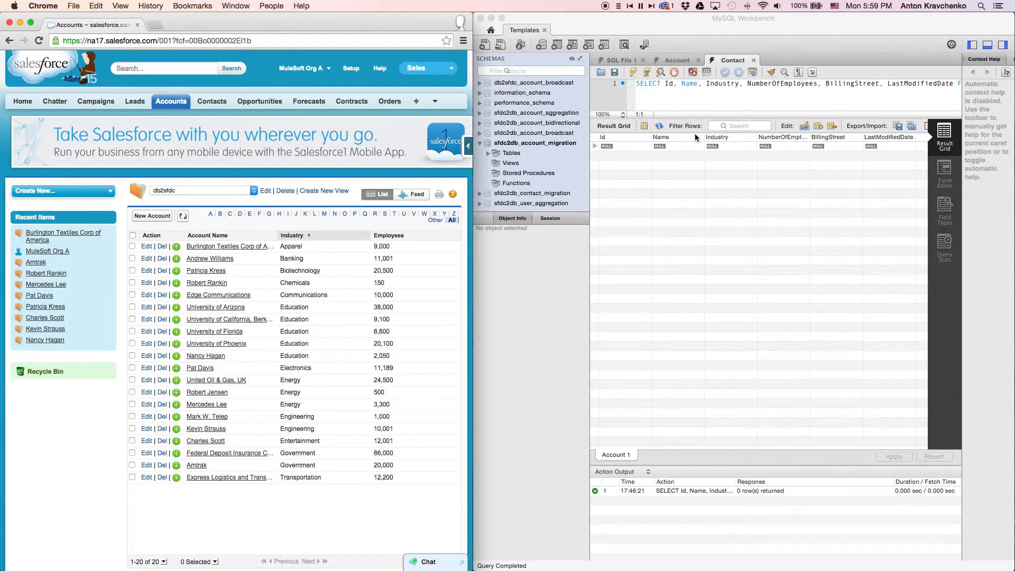
- Rerun the SELECT query in MySQL Workbench so the migrated account rows appear
left_click(631, 72)
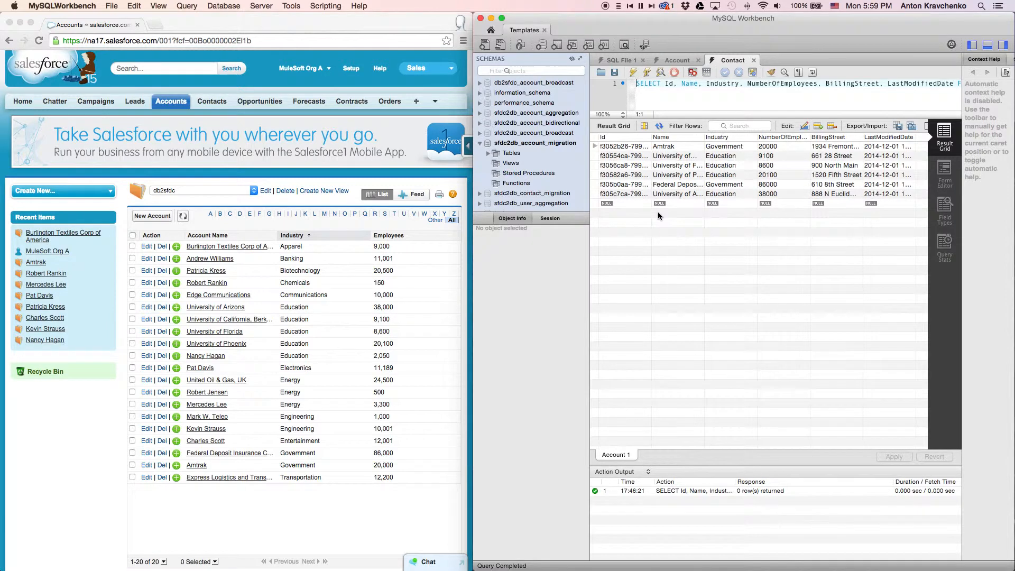
mouse_move(667, 247)
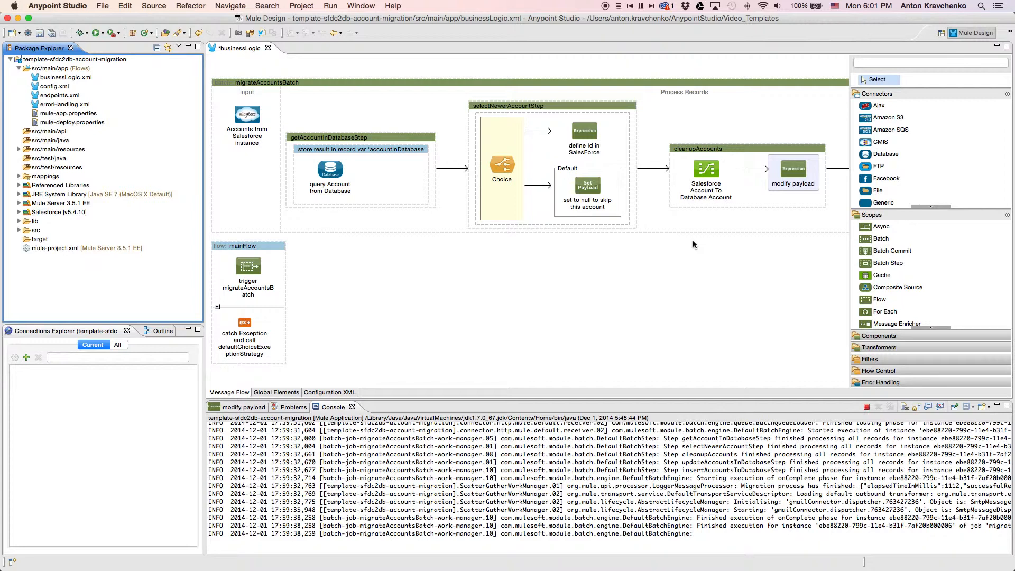
- Browse the Templates Library, view the endpoints.xml HTTP trigger flow, then return to businessLogic
left_click(74, 60)
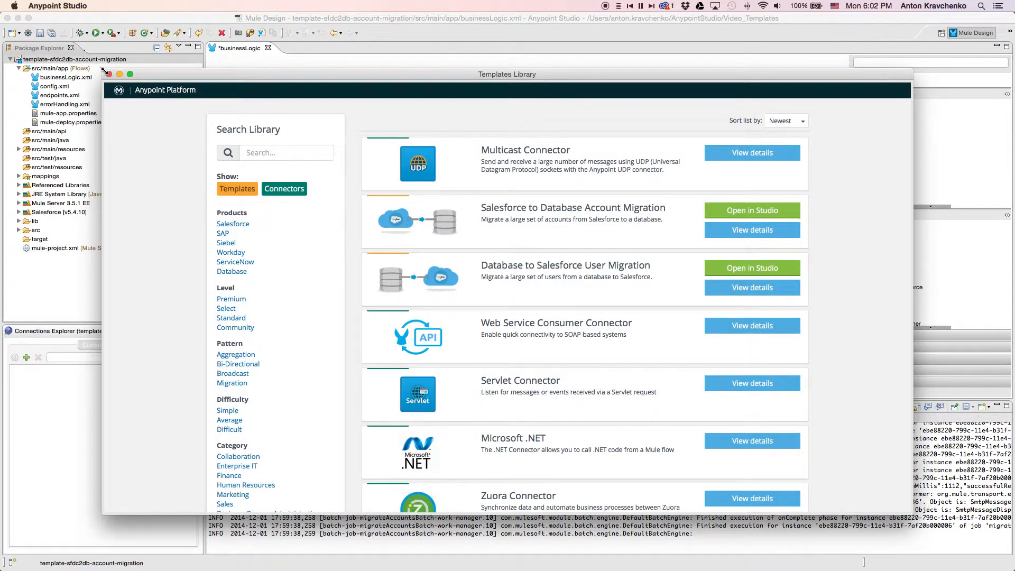
left_click(107, 75)
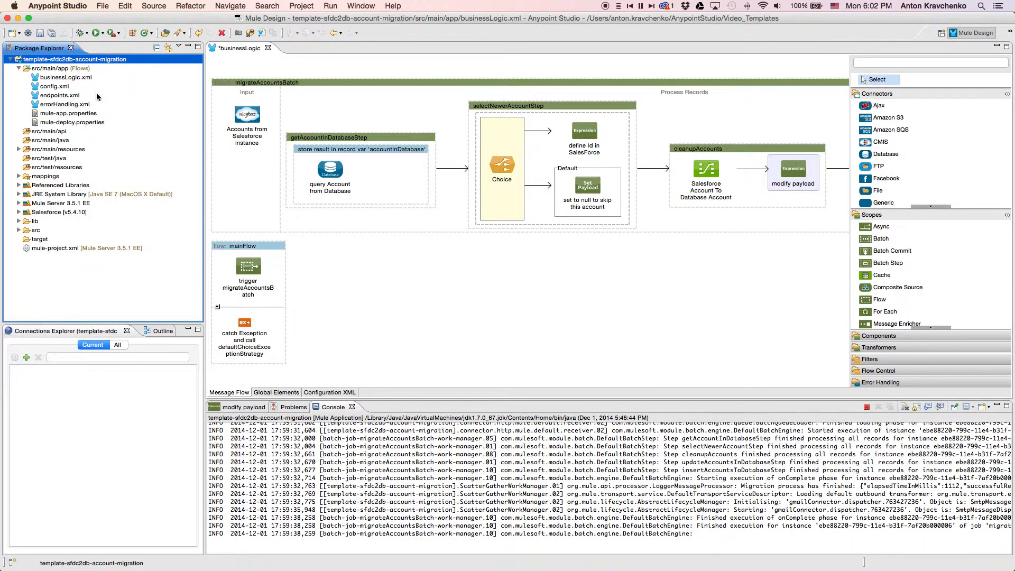
double_click(58, 95)
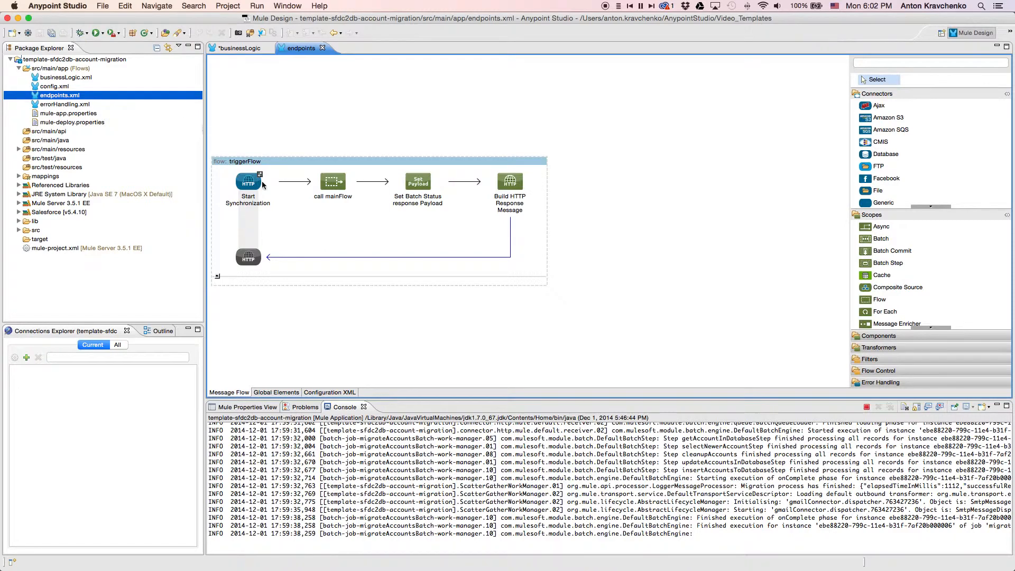
mouse_move(311, 305)
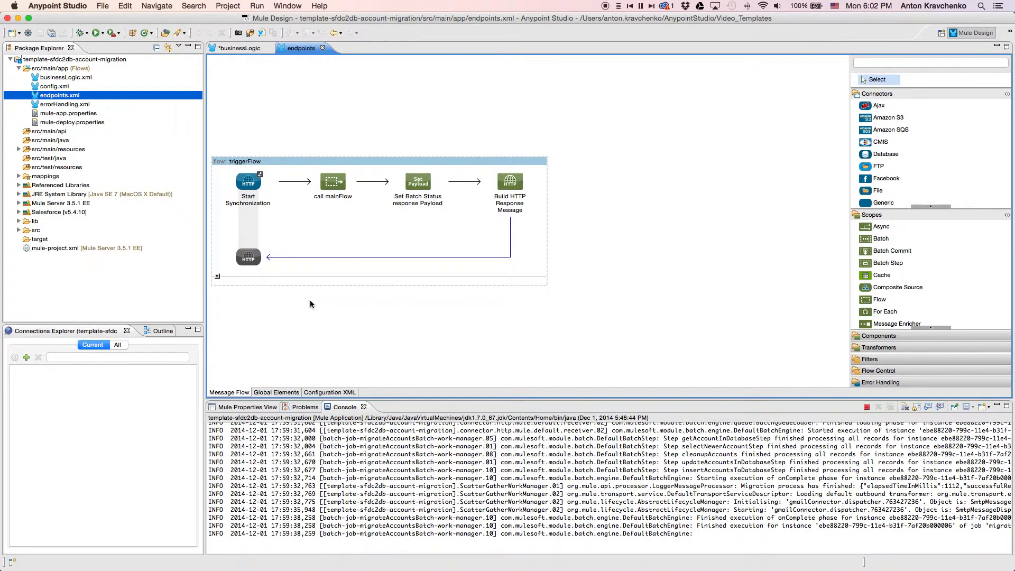
mouse_move(213, 187)
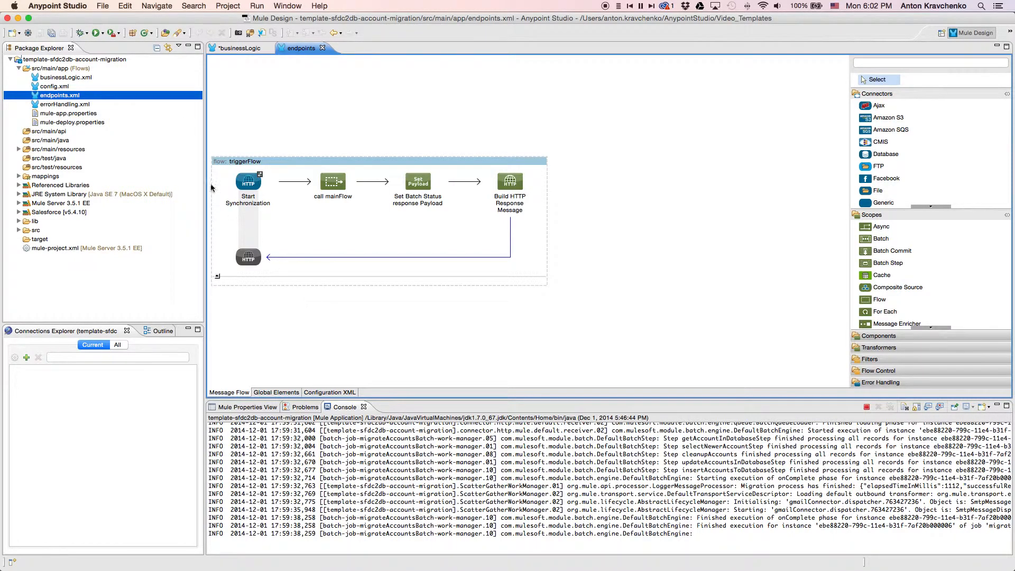
left_click(65, 77)
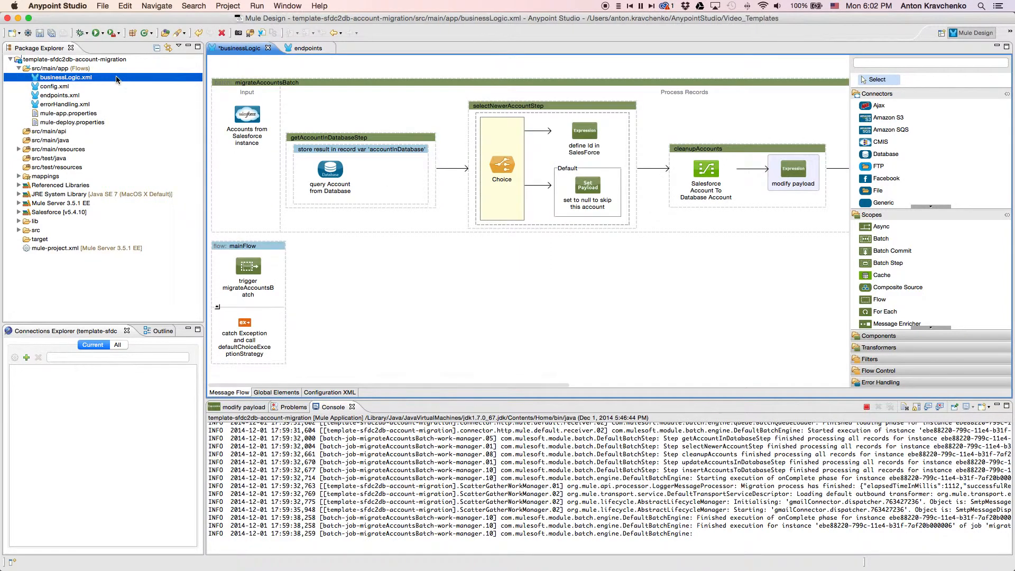
- Inspect the migrateAccountsBatch job and highlight the Salesforce query's Education/Government filter
left_click(323, 88)
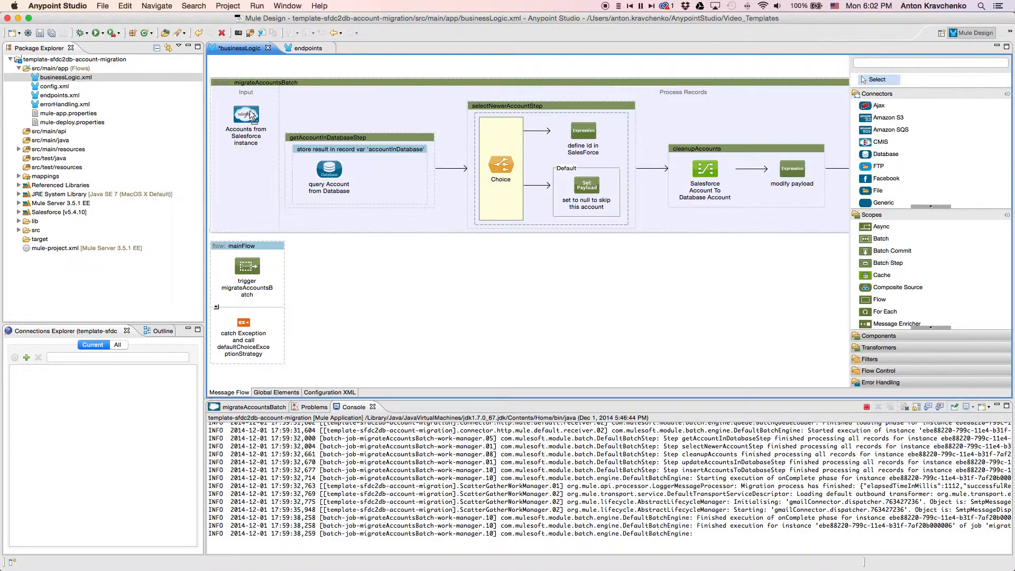
double_click(245, 119)
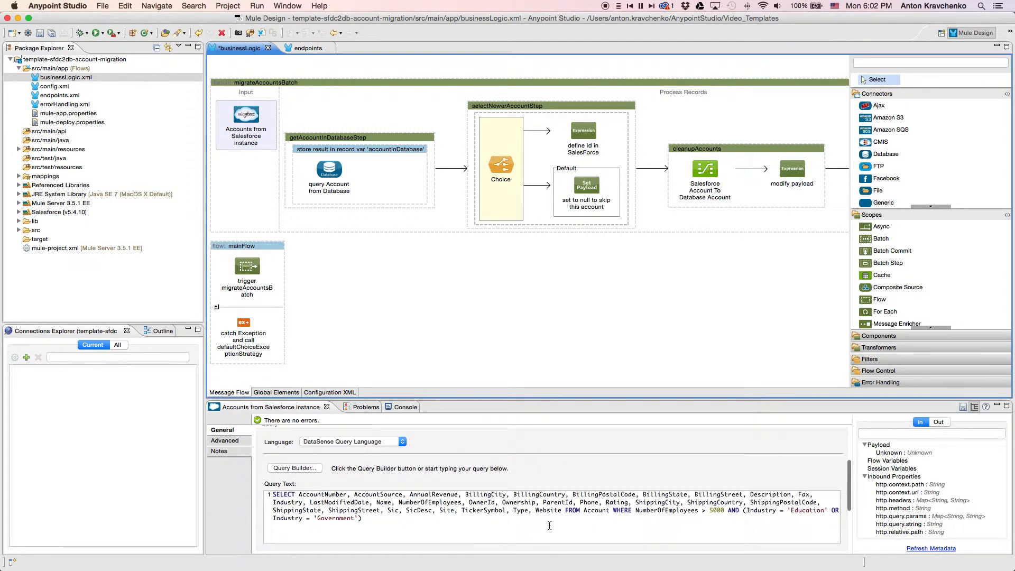
left_click_drag(607, 509, 362, 517)
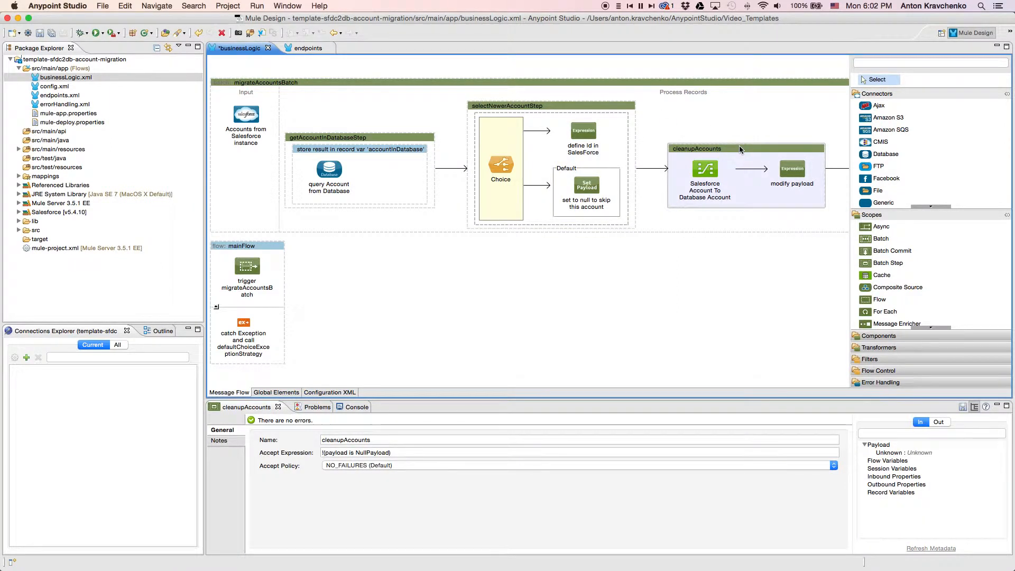
- Review the On Complete aggregation settings, then open mule.dev.properties from src/main/resources
scroll("right", 3)
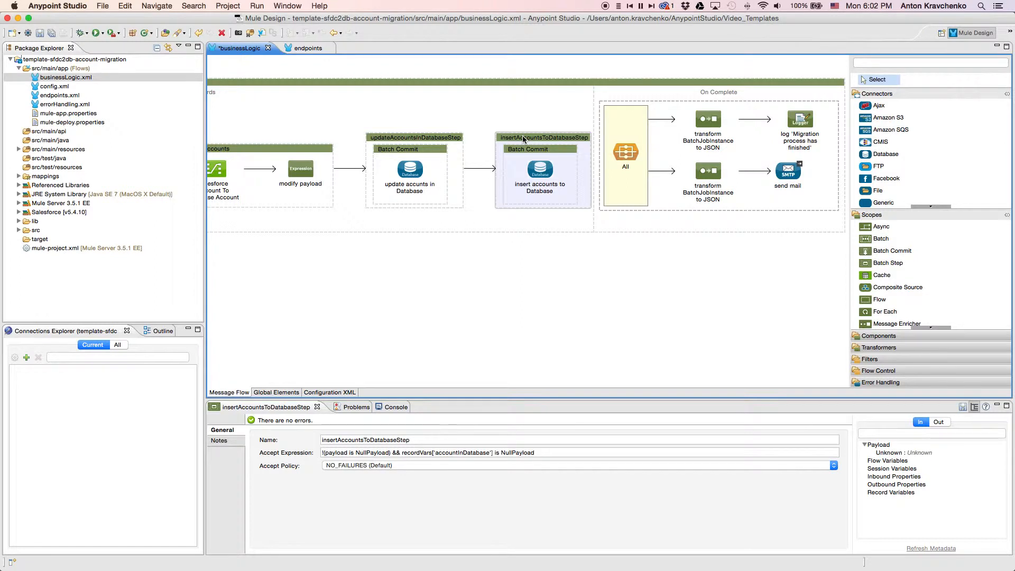
mouse_move(654, 113)
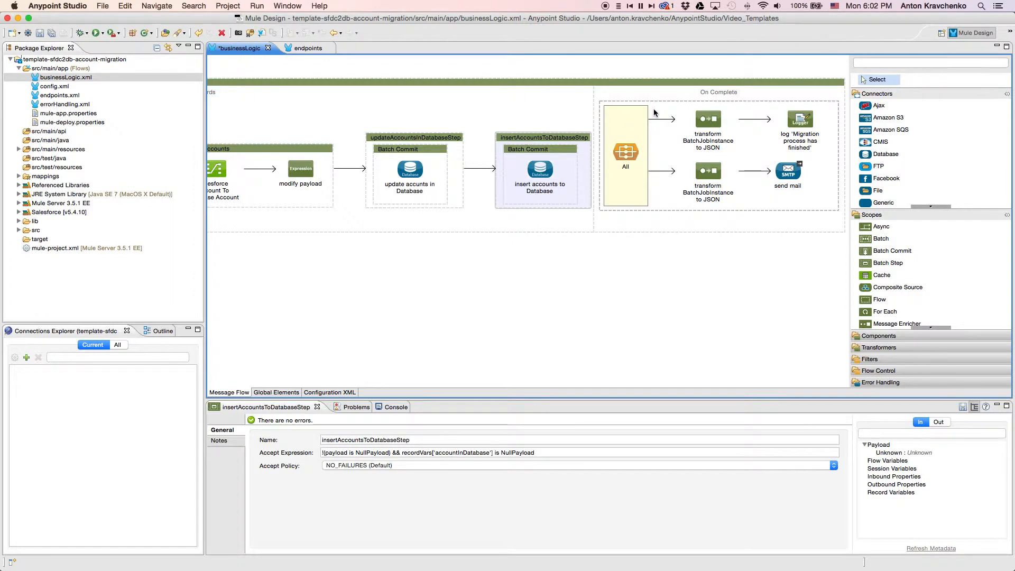
left_click(624, 156)
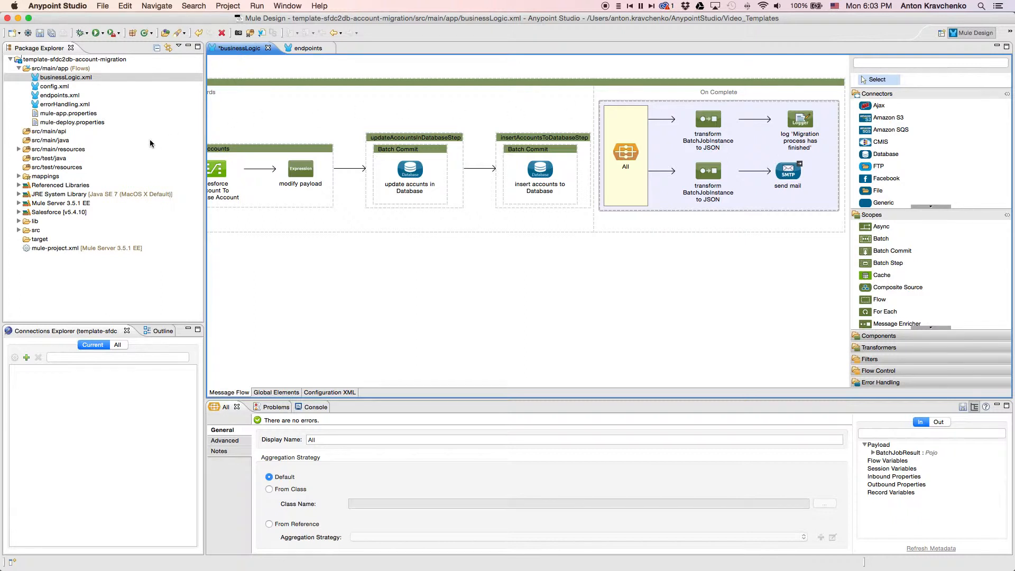
left_click(19, 149)
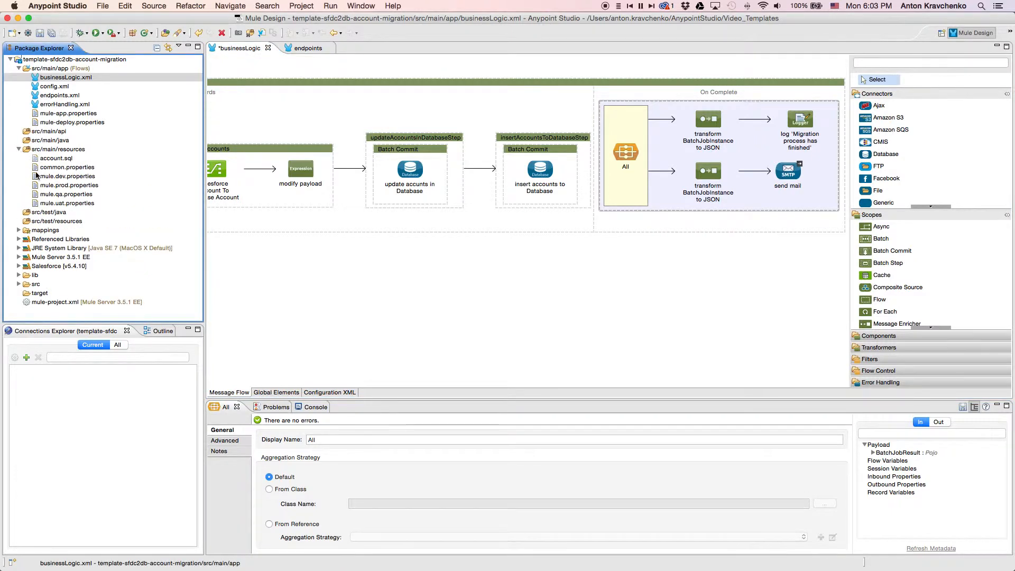
double_click(68, 176)
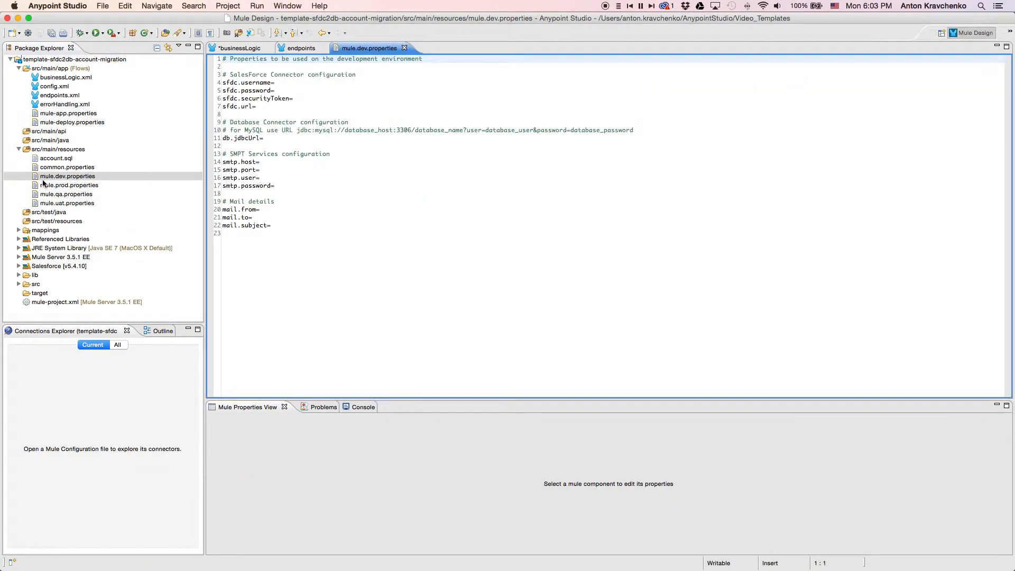